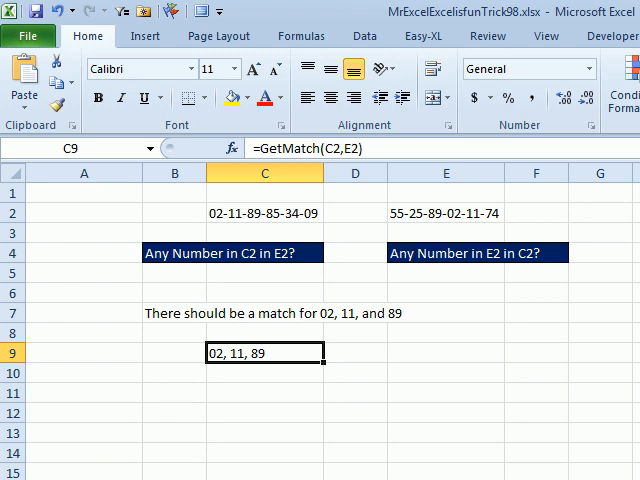
Review the number strings in C2 and E2, then view the GetMatch macro code (Alt+F11).
{"action": "left_click", "coordinate": [264, 292]}
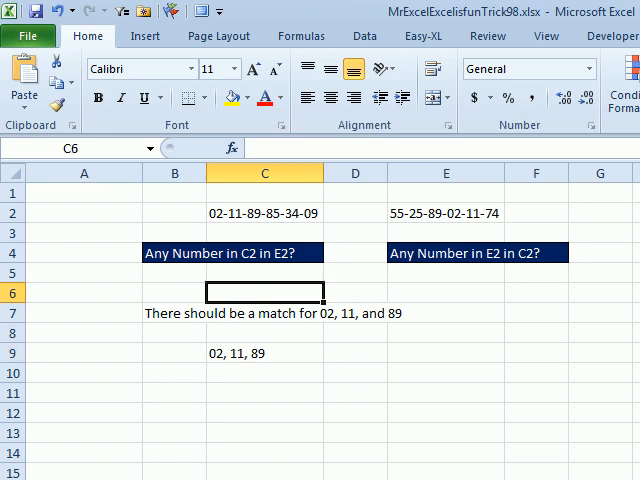
{"action": "left_click", "coordinate": [264, 231]}
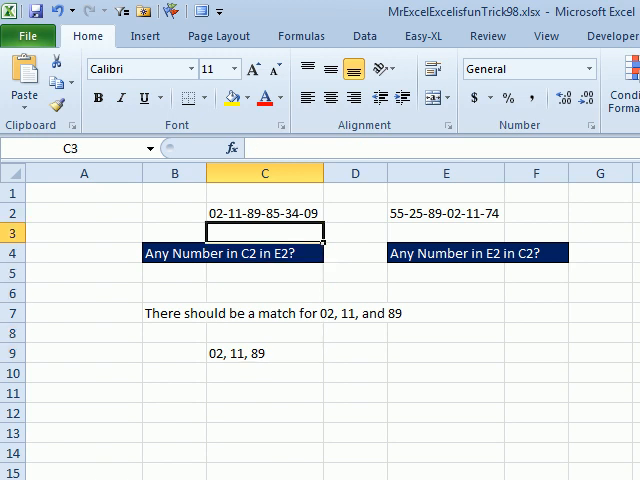
{"action": "left_click", "coordinate": [264, 214]}
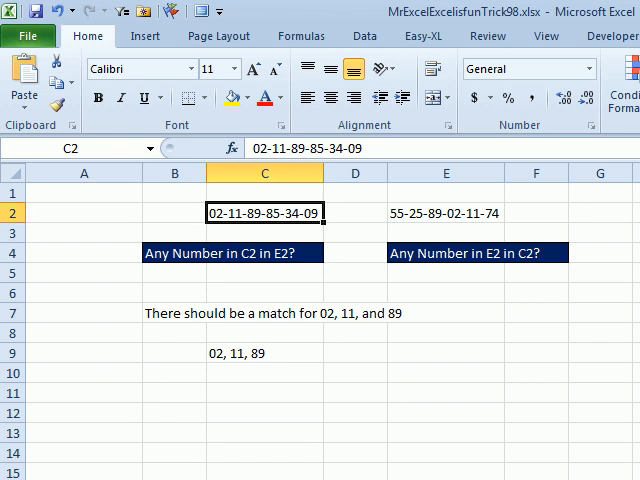
{"action": "left_click", "coordinate": [445, 213]}
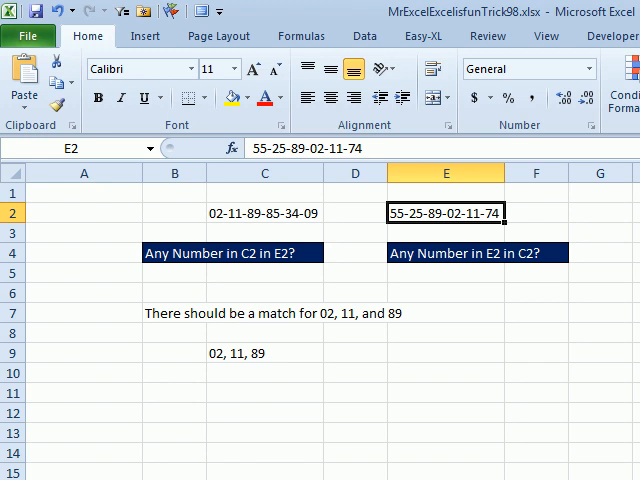
{"action": "key", "text": "Alt+F11"}
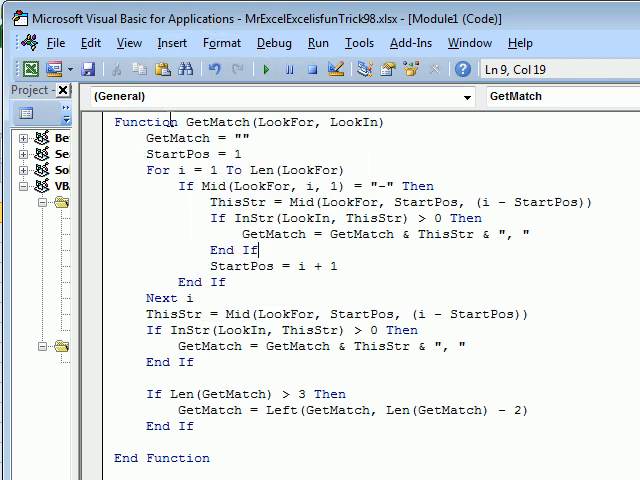
{"action": "mouse_move", "coordinate": [320, 130]}
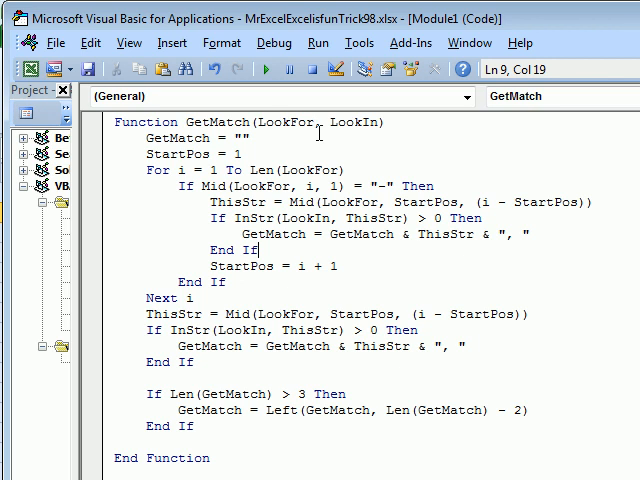
{"action": "mouse_move", "coordinate": [318, 138]}
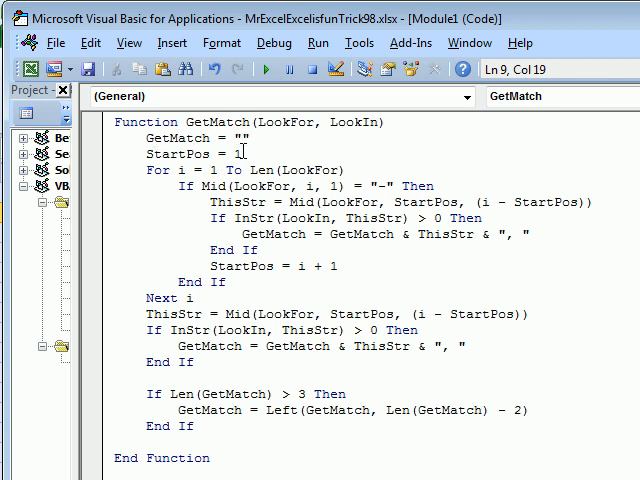
{"action": "mouse_move", "coordinate": [307, 162]}
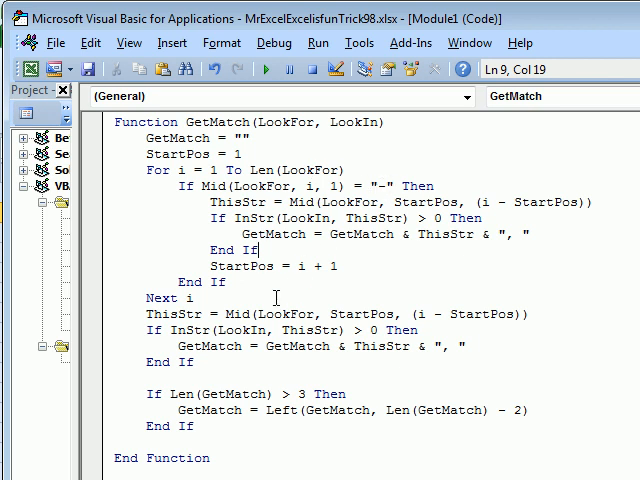
{"action": "mouse_move", "coordinate": [207, 305]}
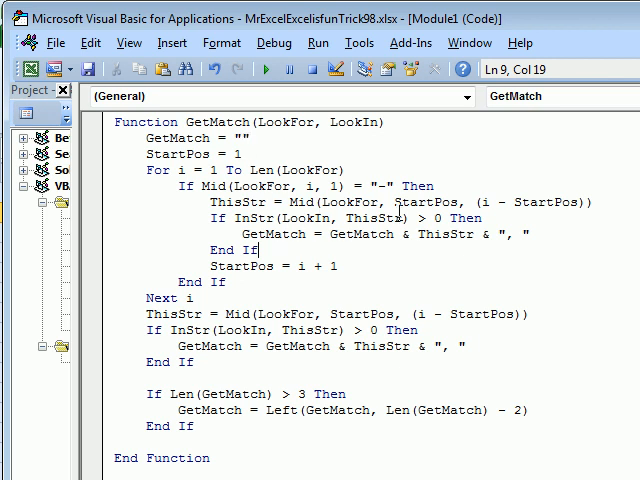
{"action": "mouse_move", "coordinate": [510, 233]}
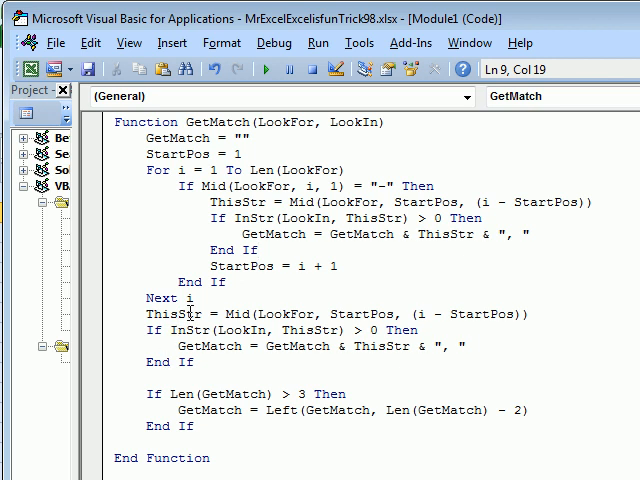
{"action": "mouse_move", "coordinate": [210, 330]}
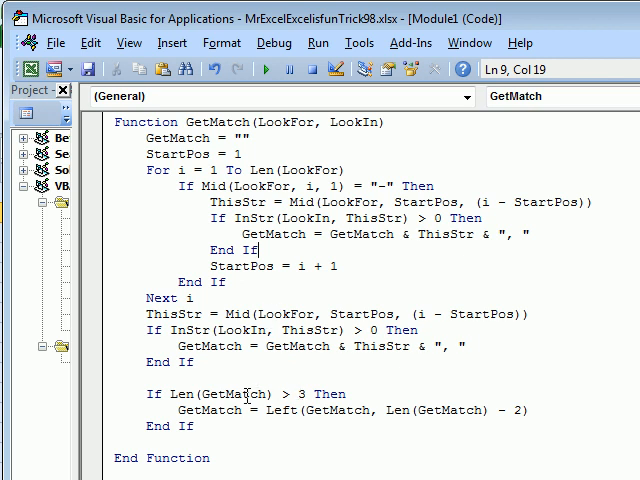
{"action": "mouse_move", "coordinate": [362, 420]}
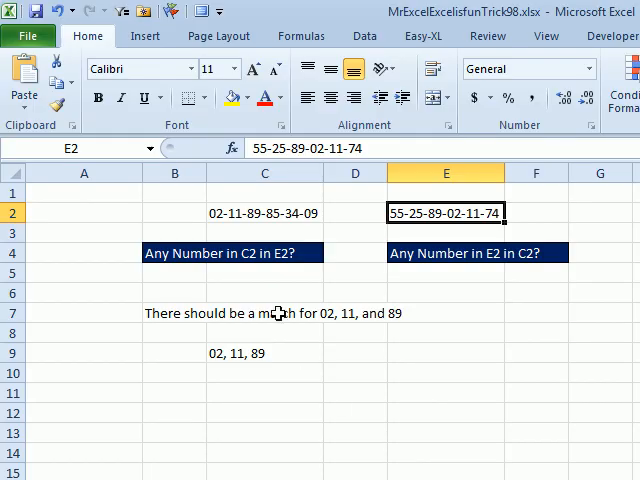
Enter =GetMatch(C2,E2) in C5 to return 02, 11, 89.
{"action": "type", "text": "=Get"}
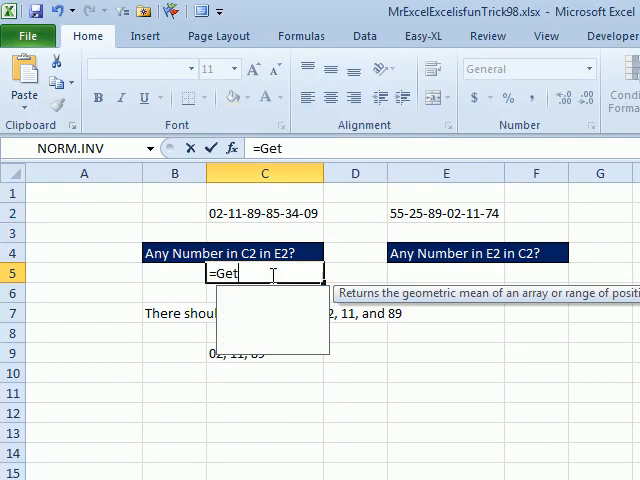
{"action": "type", "text": "Match("}
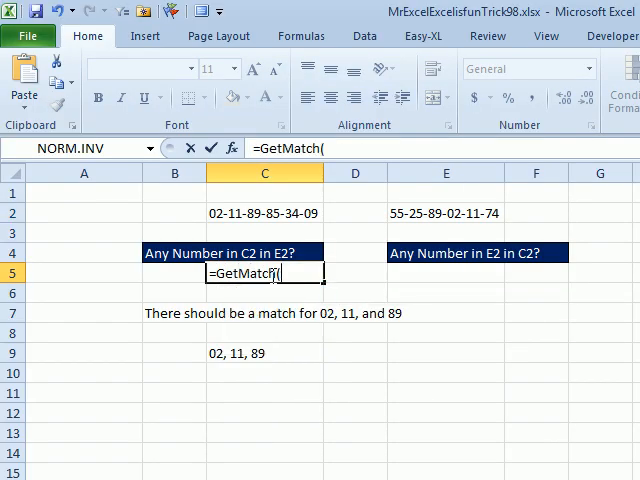
{"action": "left_click", "coordinate": [264, 213]}
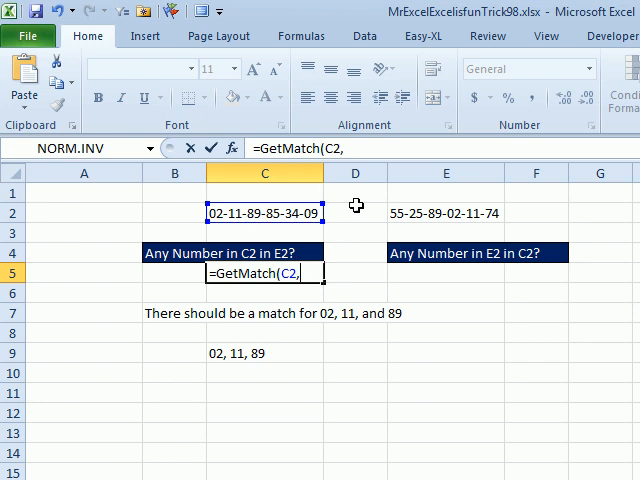
{"action": "key", "text": "Return"}
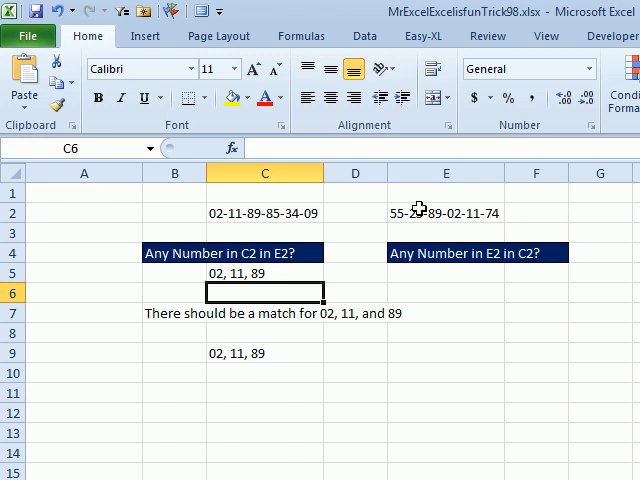
Enter =GetMatch(E2,C2) in E5 to return 89, 02, 11.
{"action": "type", "text": "=G"}
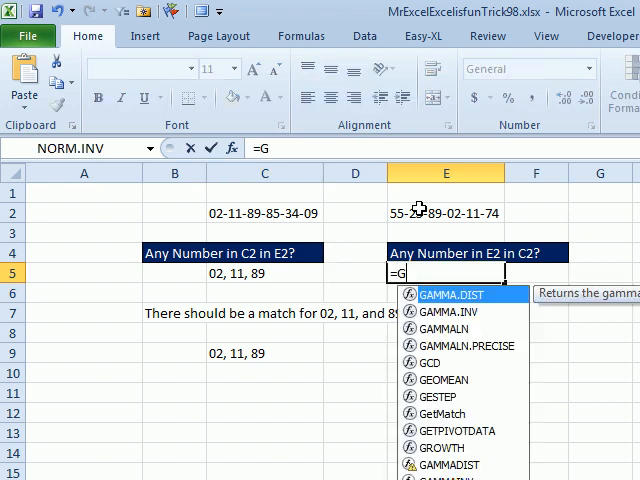
{"action": "type", "text": "EOME"}
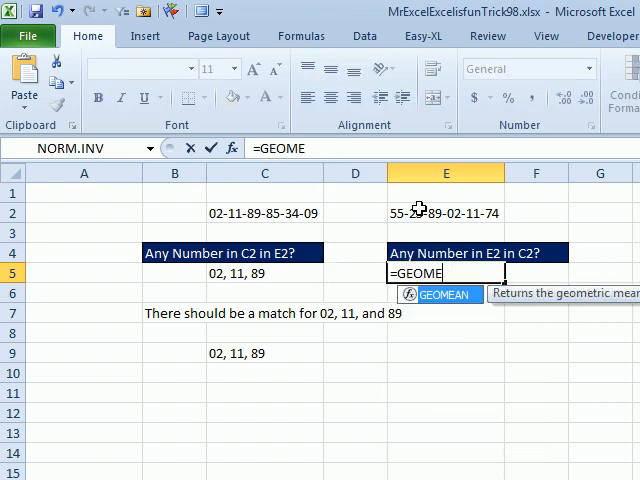
{"action": "type", "text": "GetMatch("}
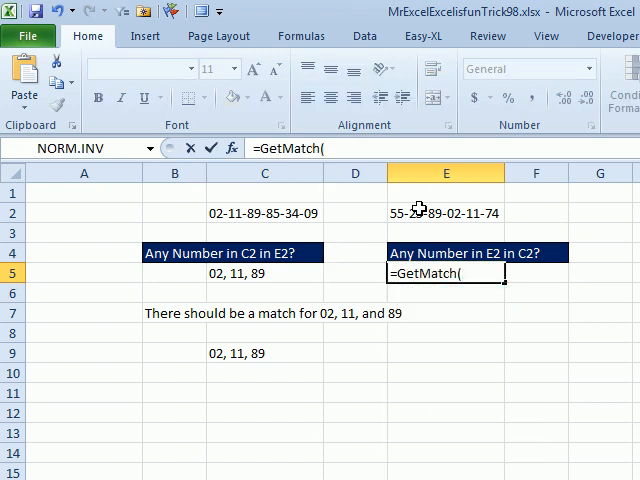
{"action": "left_click", "coordinate": [173, 253]}
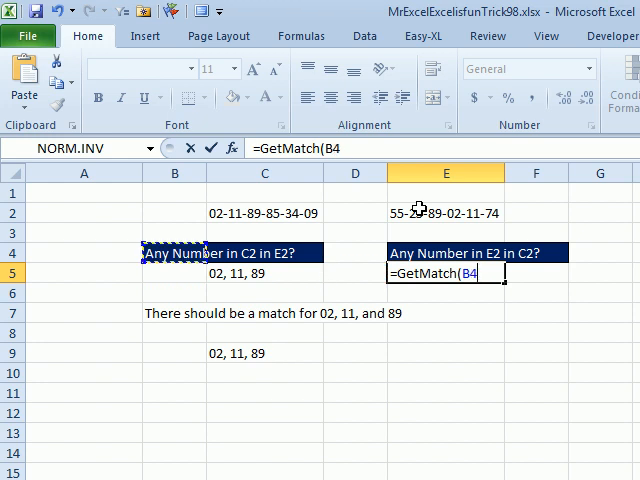
{"action": "left_click", "coordinate": [446, 212]}
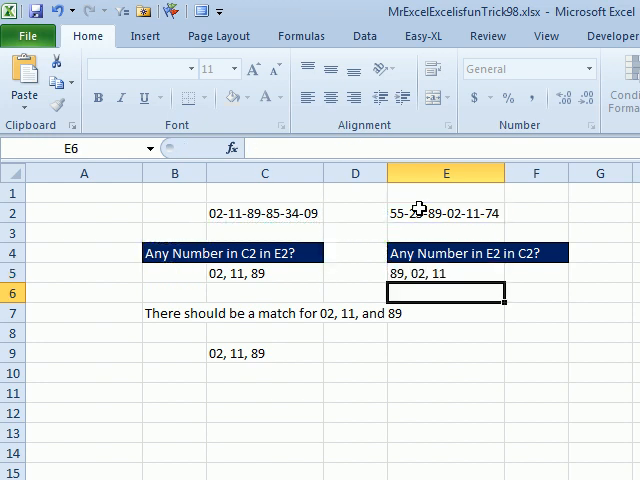
{"action": "left_click", "coordinate": [445, 272]}
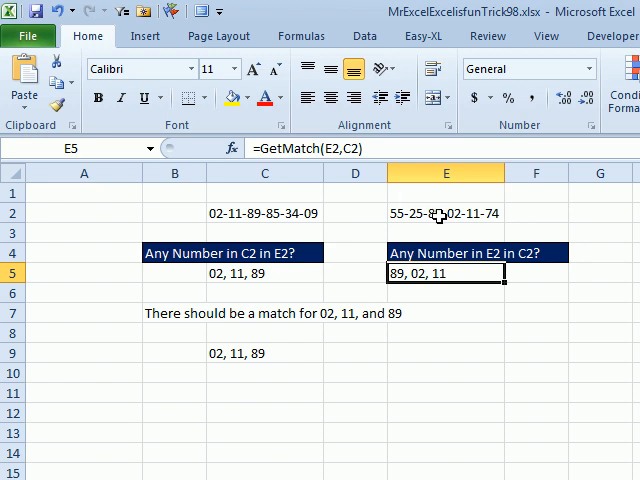
{"action": "mouse_move", "coordinate": [480, 218]}
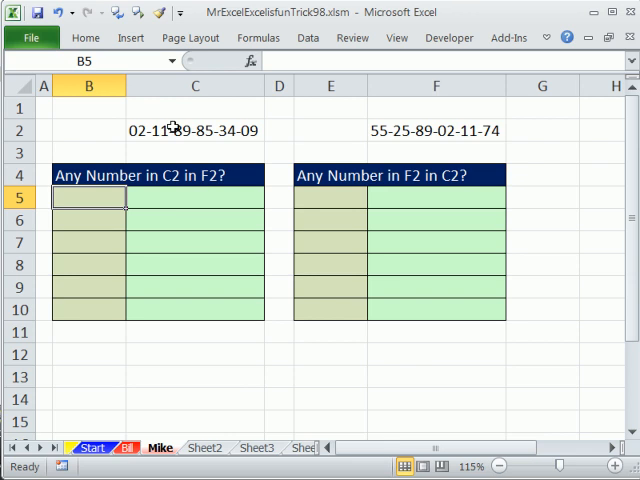
{"action": "left_click", "coordinate": [195, 130]}
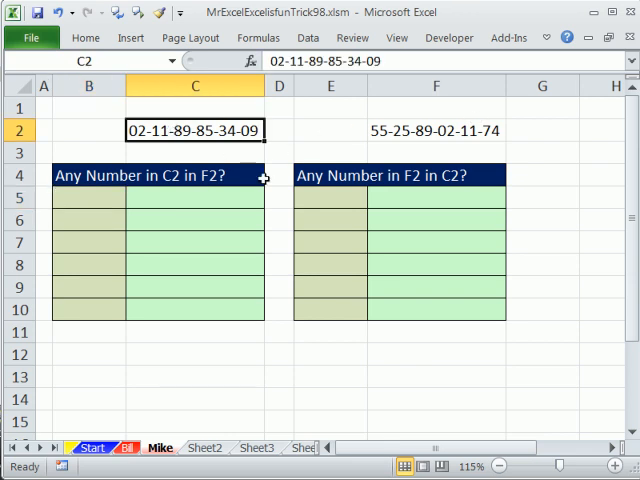
{"action": "left_click_drag", "start_coordinate": [88, 197], "coordinate": [88, 265]}
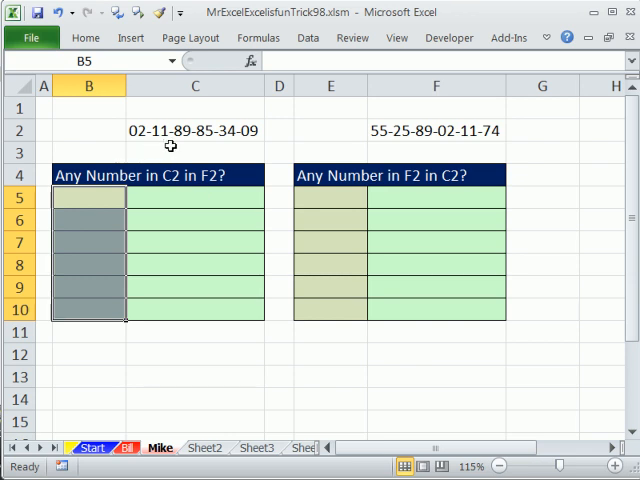
{"action": "mouse_move", "coordinate": [114, 201]}
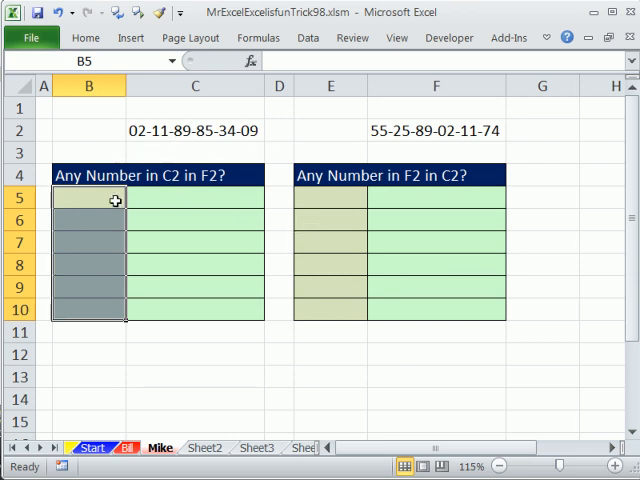
{"action": "type", "text": "=mi"}
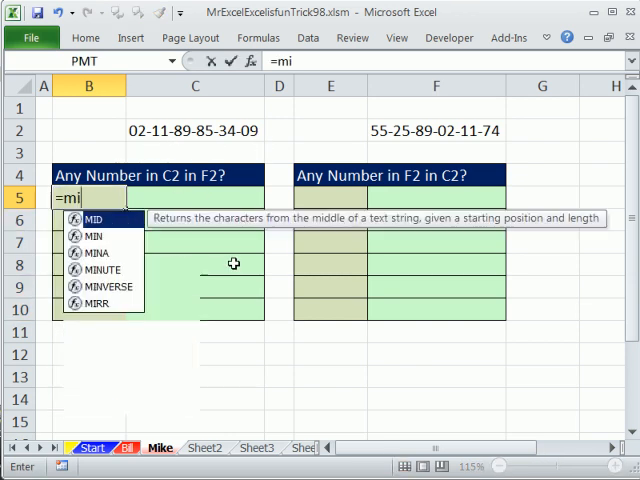
{"action": "key", "text": "Escape"}
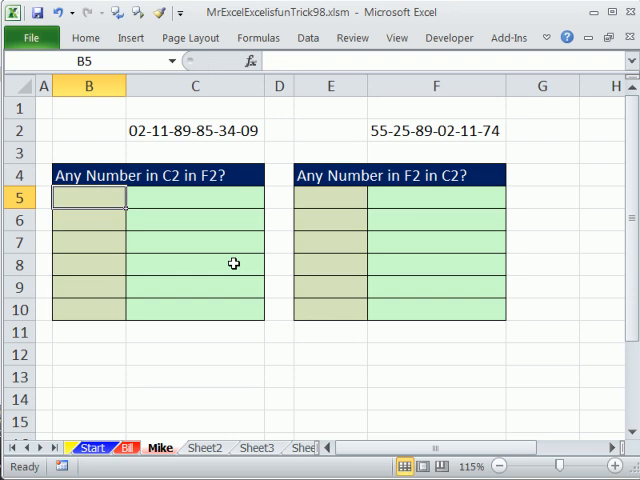
{"action": "mouse_move", "coordinate": [130, 101]}
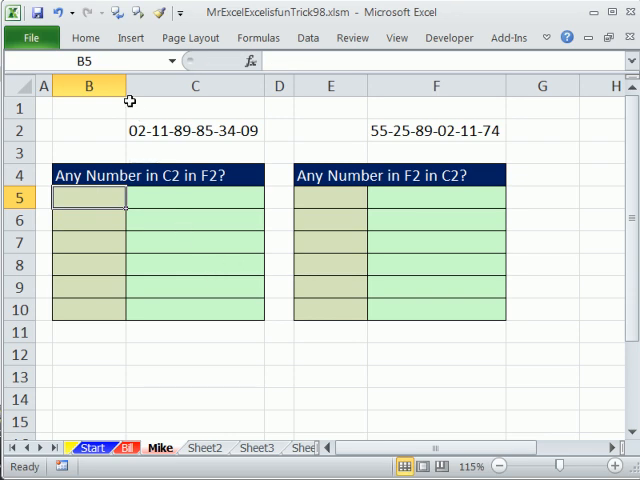
{"action": "mouse_move", "coordinate": [130, 124]}
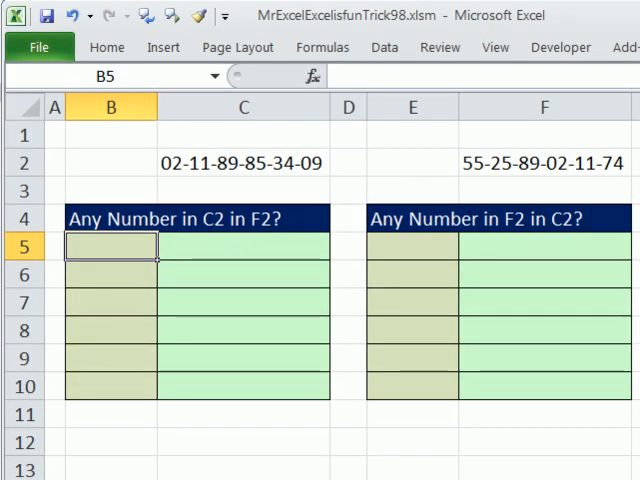
Build the character position ROWS(B$5:B5)*3-2 for the B5 formula.
{"action": "type", "text": "=row"}
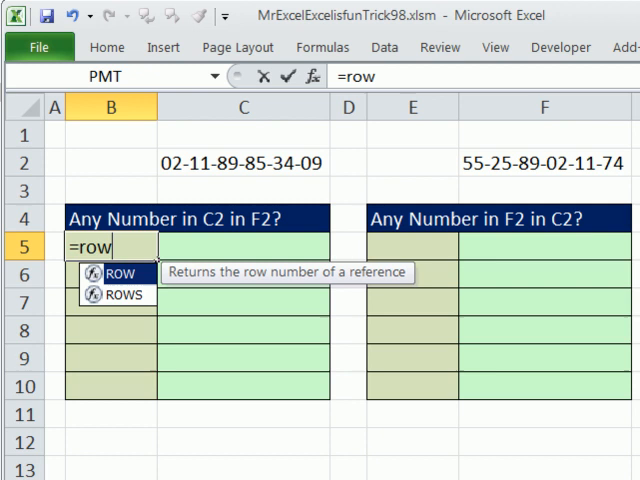
{"action": "double_click", "coordinate": [120, 294]}
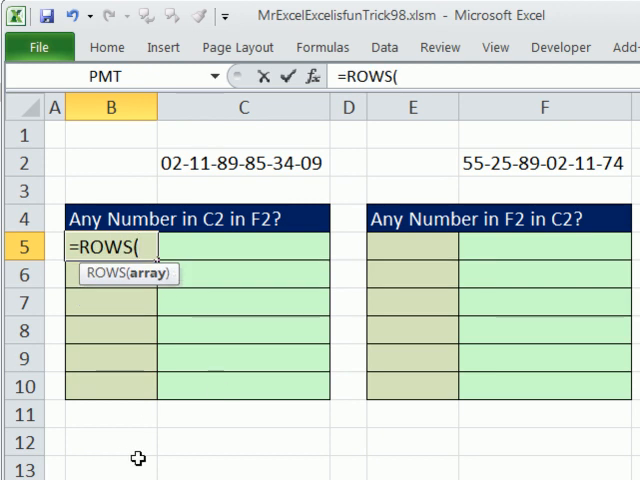
{"action": "type", "text": "B$"}
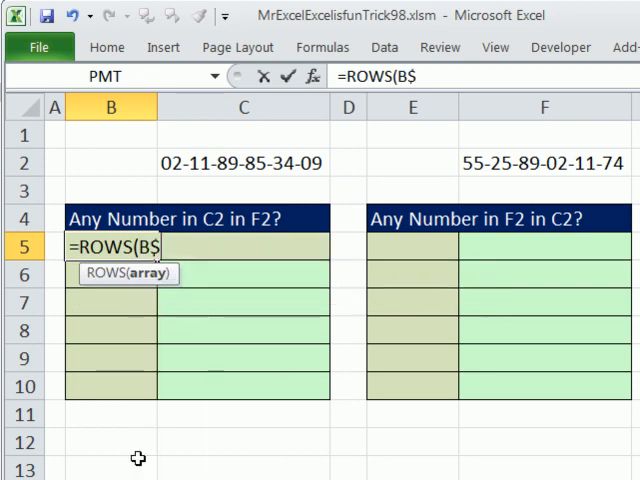
{"action": "type", "text": "5:B5)"}
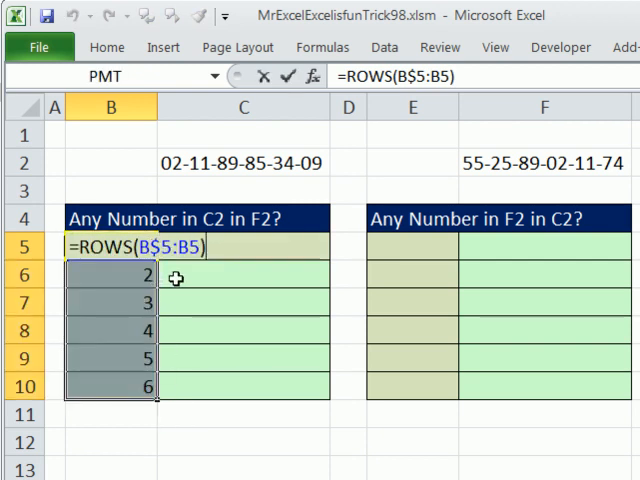
{"action": "mouse_move", "coordinate": [238, 301]}
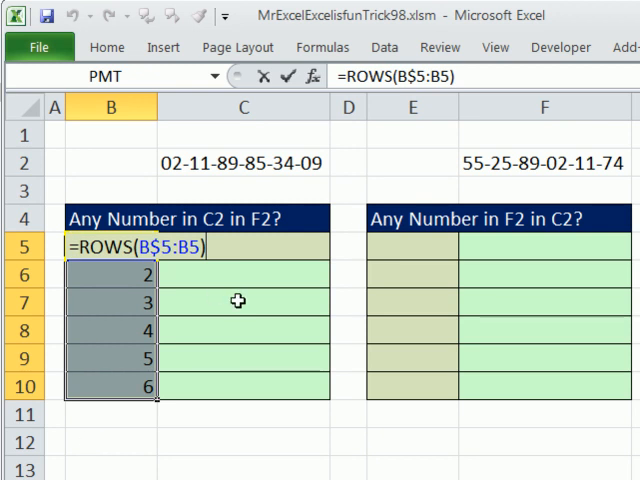
{"action": "type", "text": "*"}
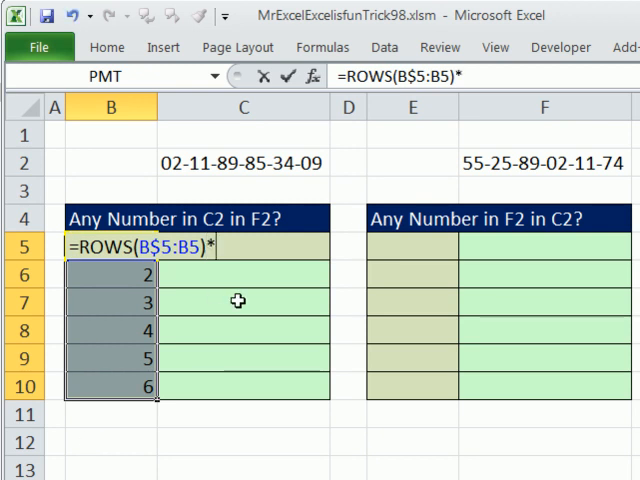
{"action": "type", "text": "3"}
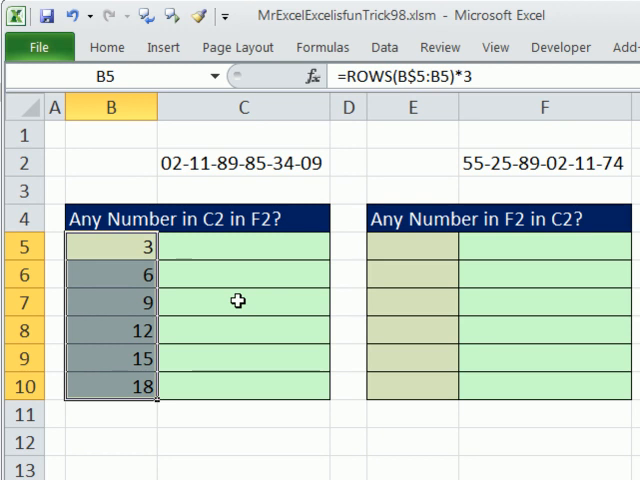
{"action": "mouse_move", "coordinate": [194, 152]}
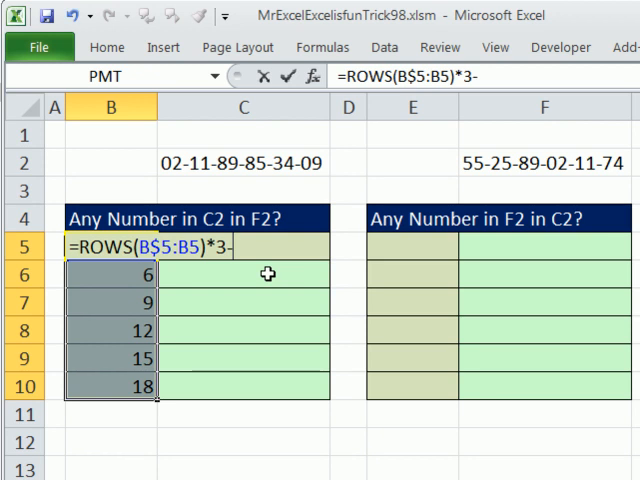
{"action": "type", "text": "2"}
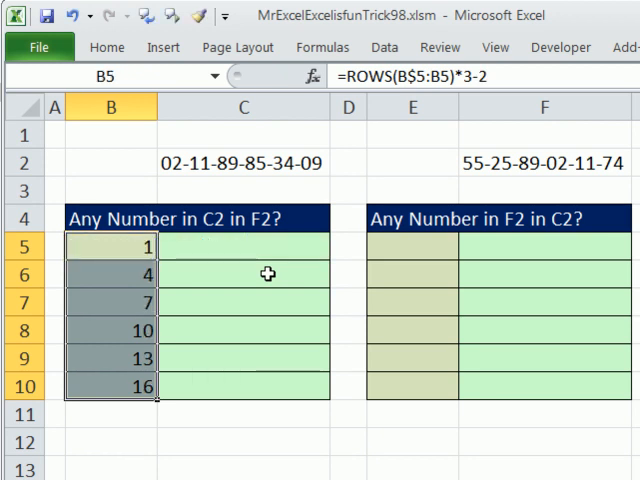
{"action": "mouse_move", "coordinate": [171, 271]}
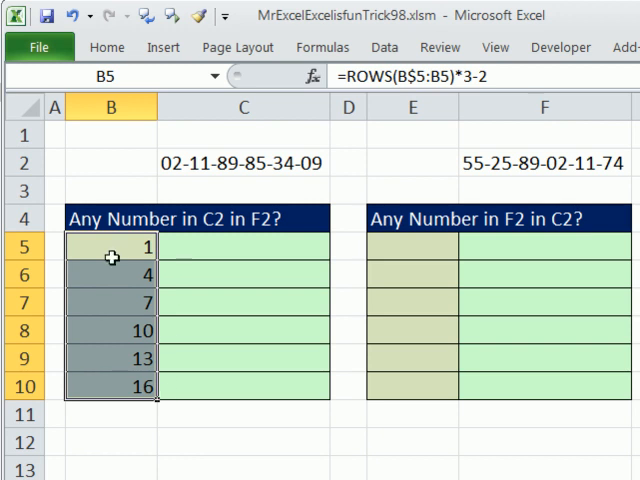
Wrap it as MID($C$2,…,2) and enter it into B5:B10, giving 02, 11, 89, 85, 34, 09.
{"action": "double_click", "coordinate": [111, 246]}
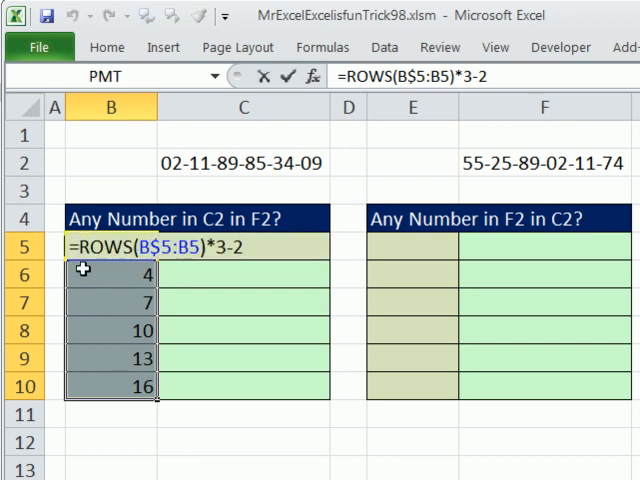
{"action": "type", "text": "MID(C2"}
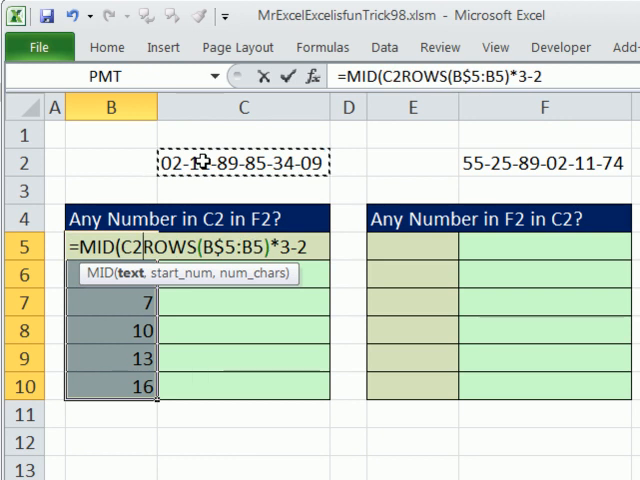
{"action": "key", "text": "f4"}
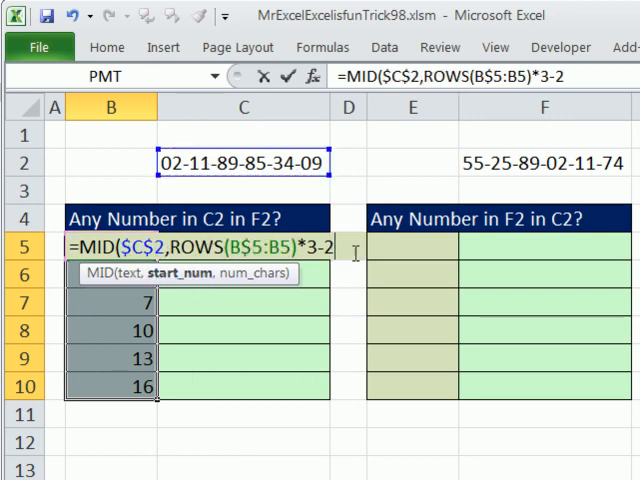
{"action": "type", "text": ","}
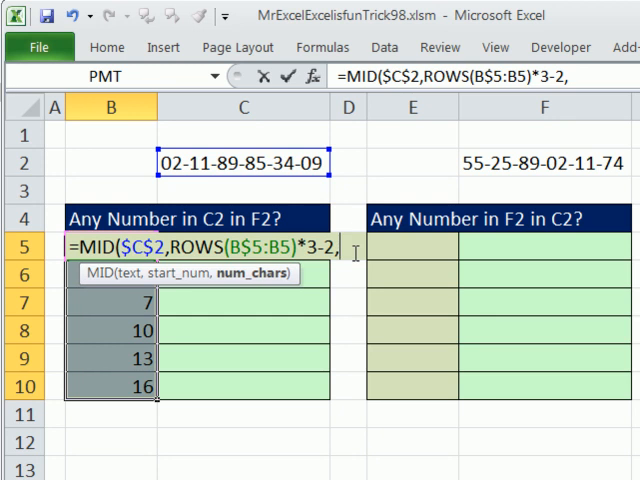
{"action": "type", "text": "2)"}
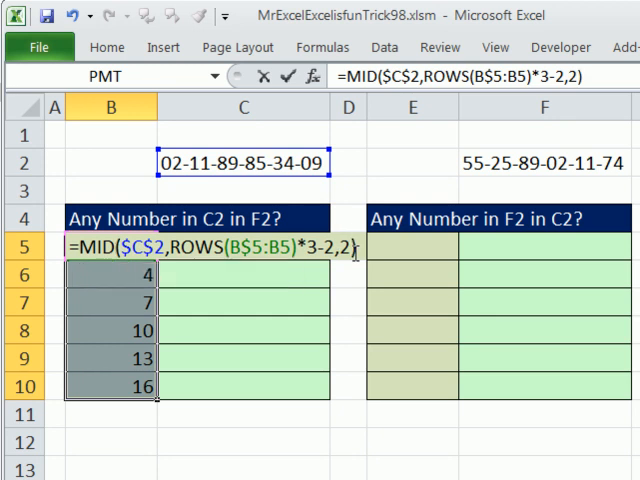
{"action": "key", "text": "Return"}
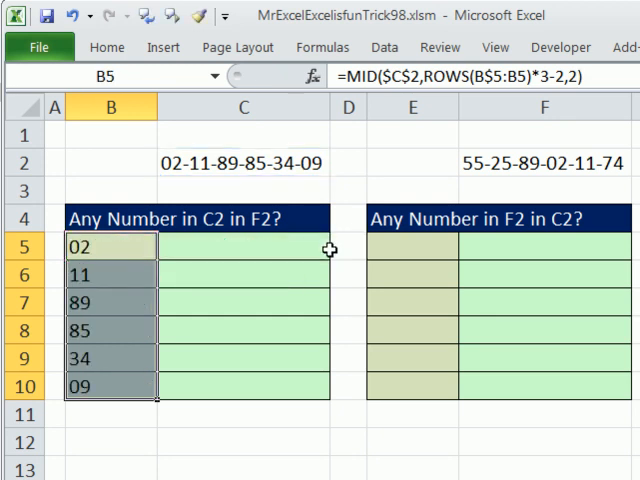
{"action": "mouse_move", "coordinate": [127, 440]}
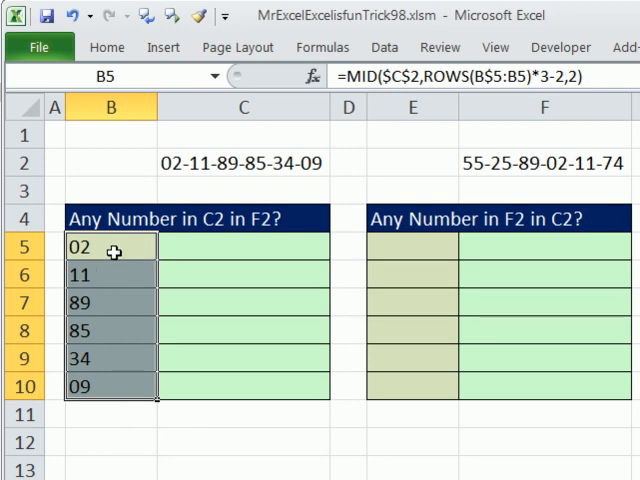
{"action": "mouse_move", "coordinate": [150, 240]}
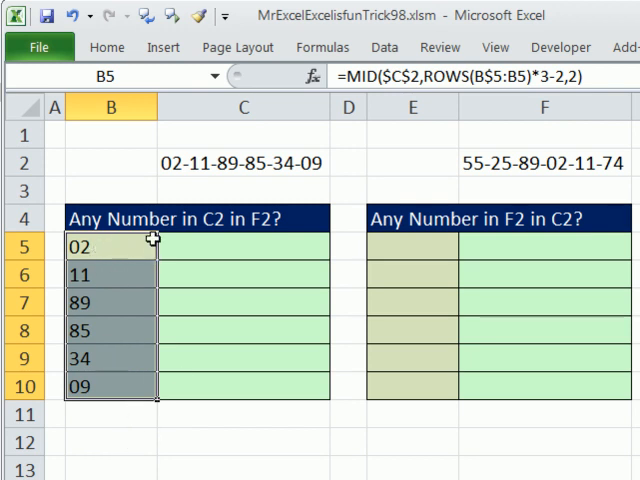
{"action": "mouse_move", "coordinate": [546, 183]}
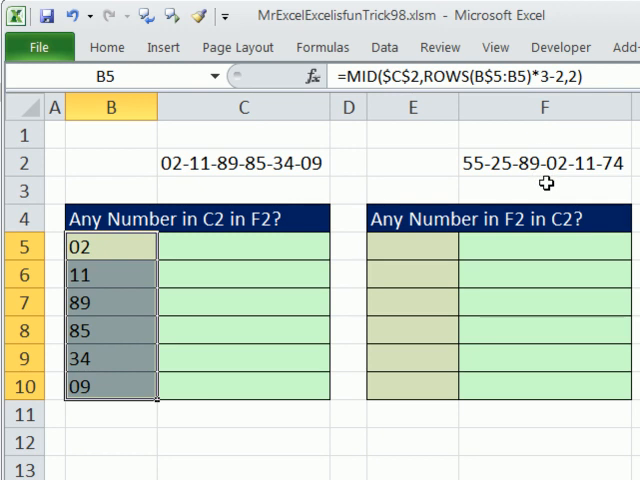
{"action": "left_click", "coordinate": [243, 246]}
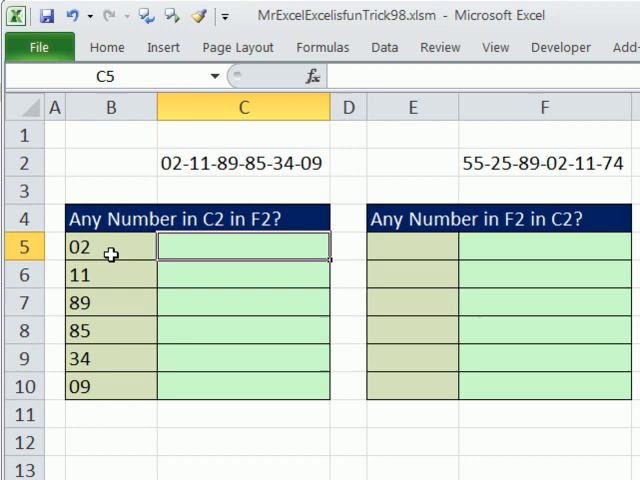
Draft =MID(F2,{1,4,7,10,13,16},2) in C5, preview its pairs, and begin wrapping it in MATCH.
{"action": "left_click", "coordinate": [110, 246]}
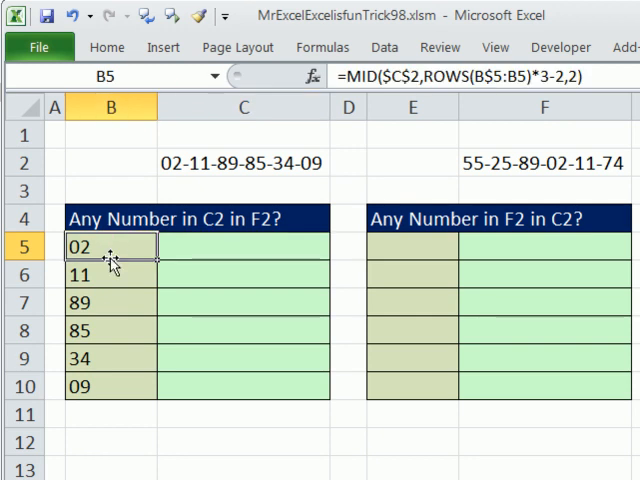
{"action": "left_click", "coordinate": [543, 162]}
{"action": "type", "text": "="}
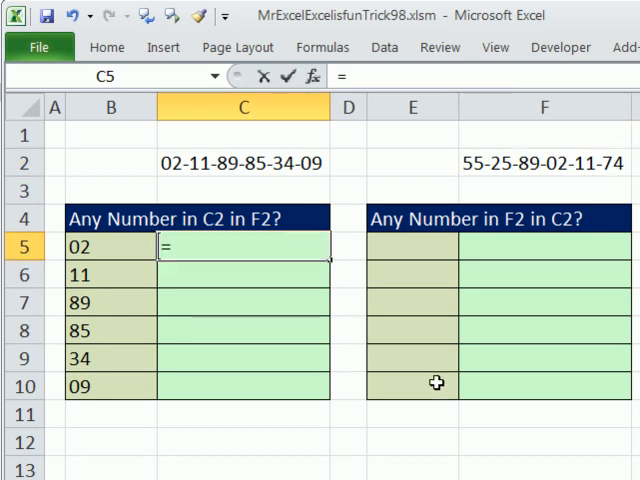
{"action": "type", "text": "MID(F2,"}
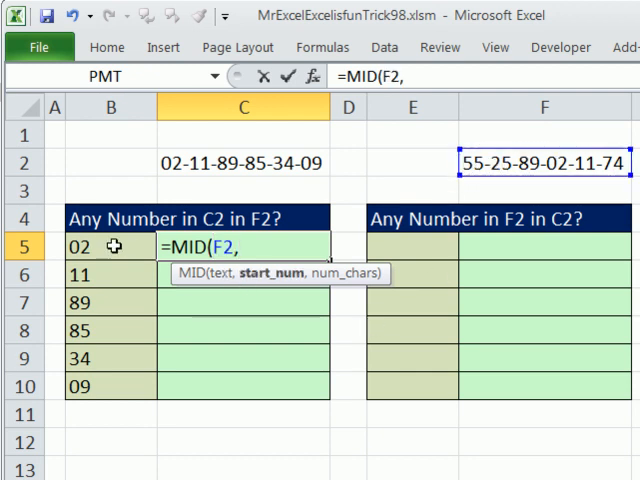
{"action": "mouse_move", "coordinate": [245, 320]}
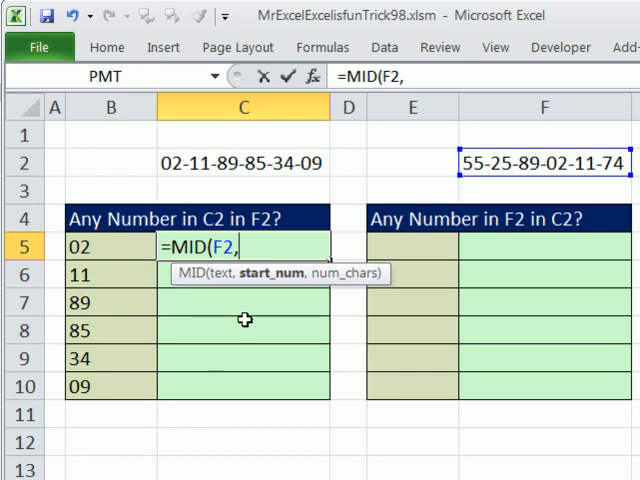
{"action": "mouse_move", "coordinate": [280, 324]}
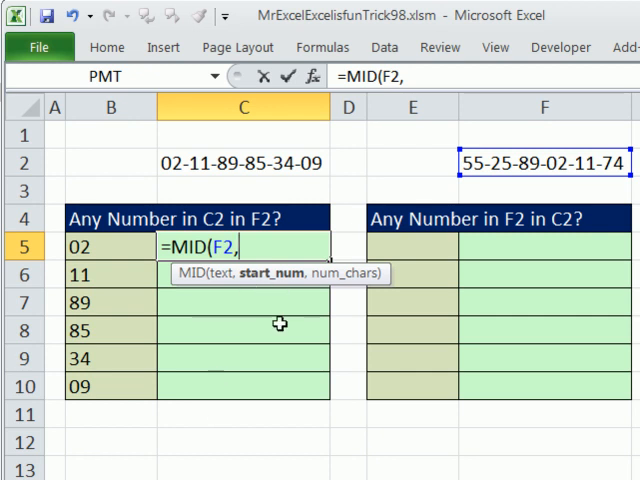
{"action": "type", "text": "{"}
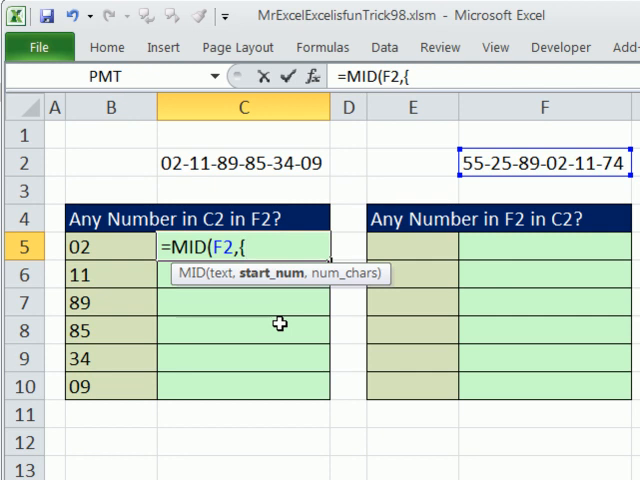
{"action": "type", "text": "1,4,7,"}
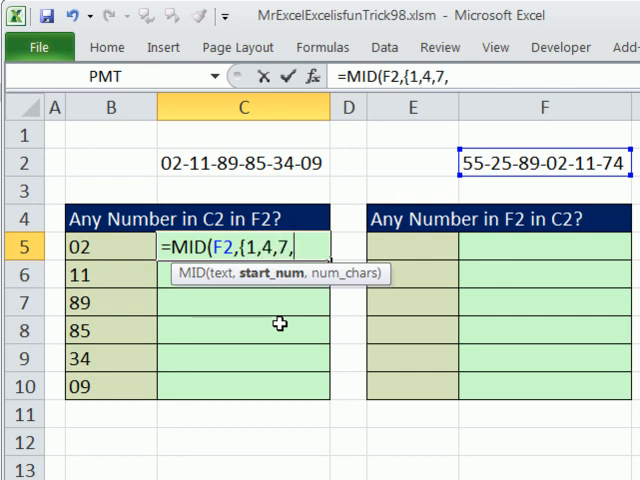
{"action": "type", "text": "10,13"}
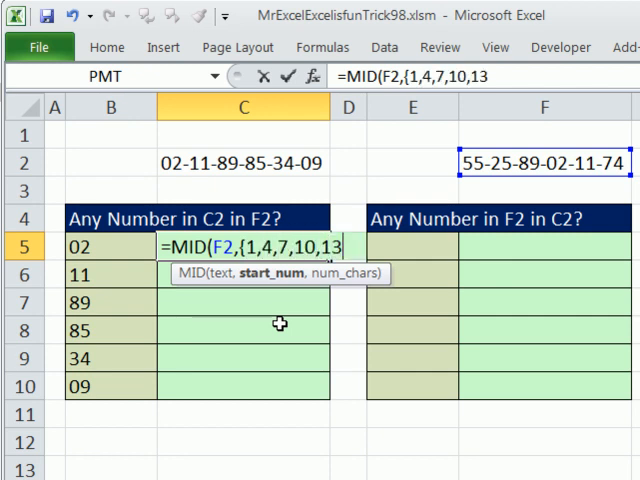
{"action": "type", "text": ",16}"}
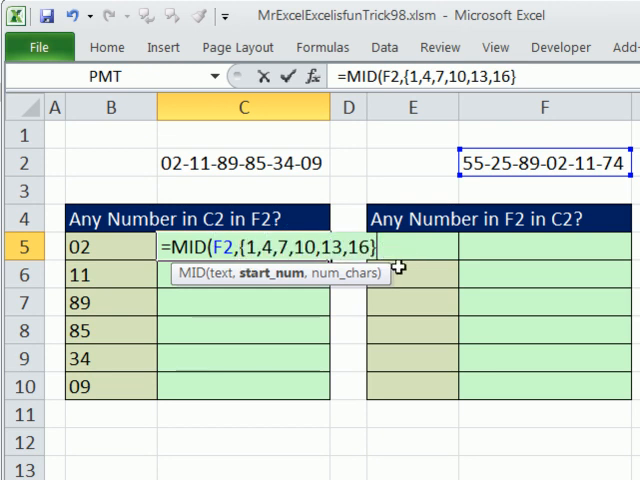
{"action": "type", "text": ","}
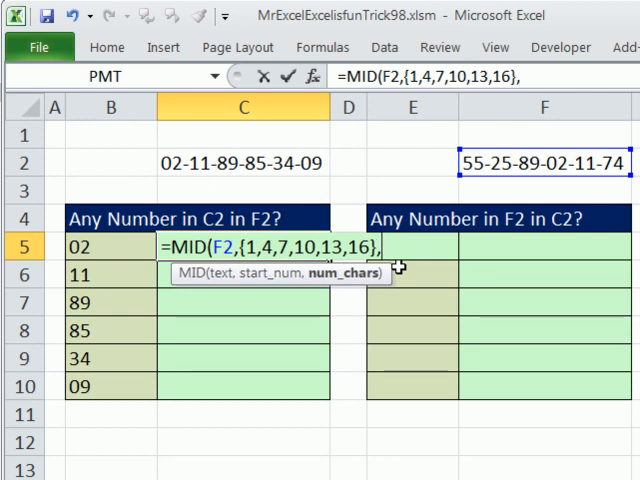
{"action": "type", "text": "2)"}
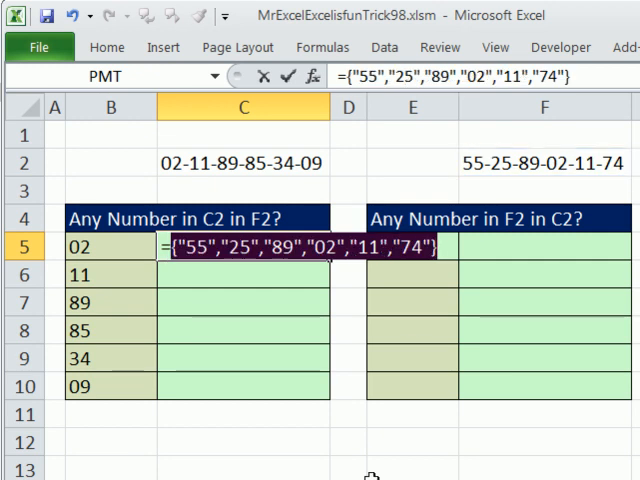
{"action": "type", "text": "=MID(F2,{1,4,7,10,13,16},2)"}
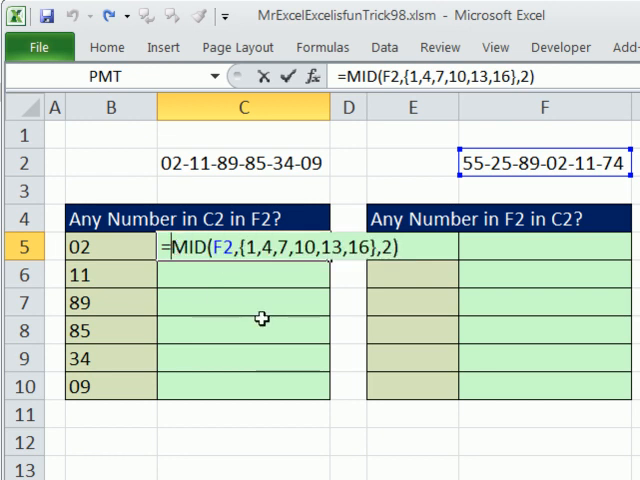
{"action": "type", "text": "MATCH(B5"}
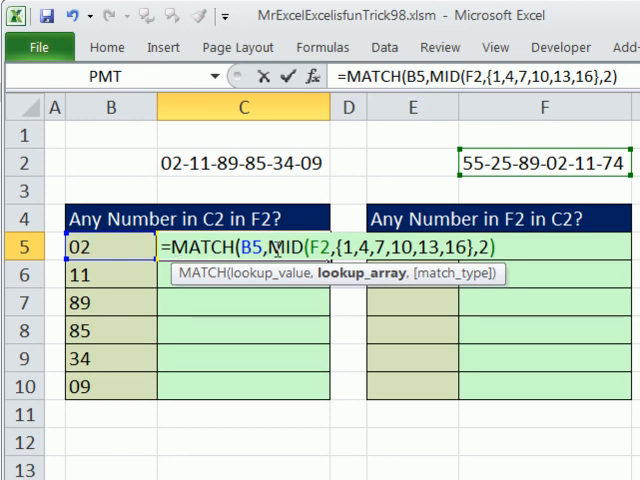
Finish MATCH(B5,…,0) with $F$2, wrap it in ISNUMBER, and fill C5 down to C10.
{"action": "type", "text": ","}
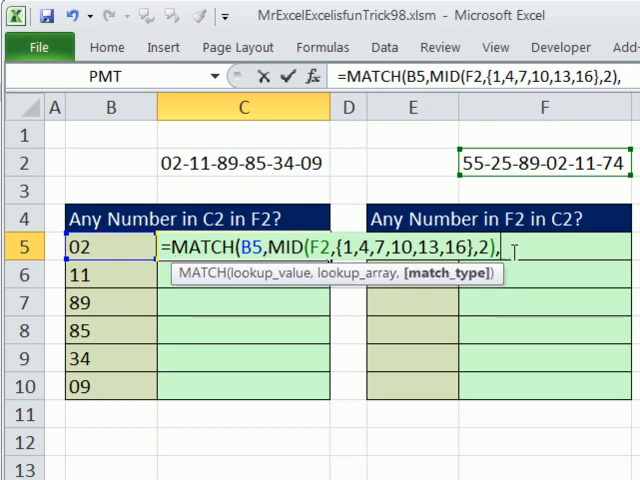
{"action": "type", "text": "0"}
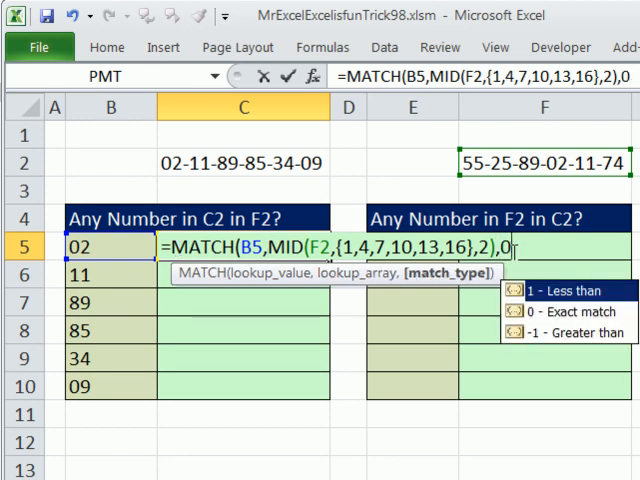
{"action": "type", "text": ")"}
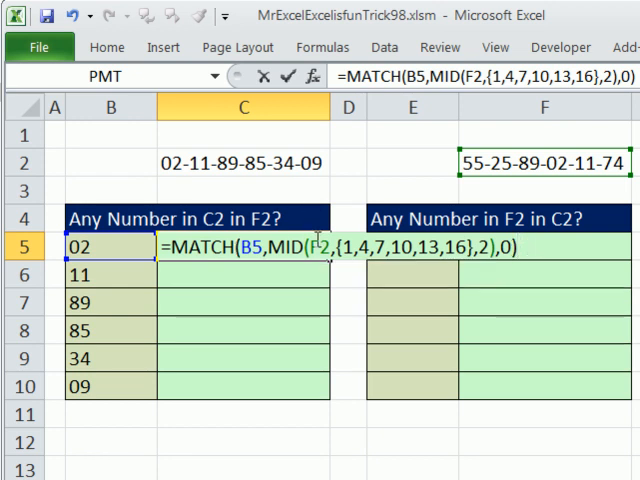
{"action": "key", "text": "f4"}
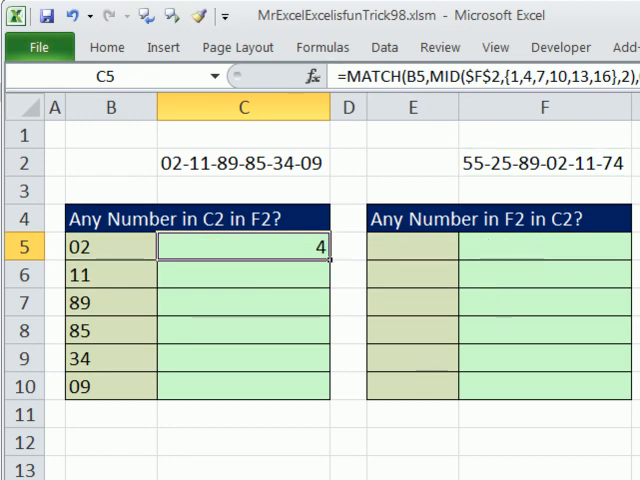
{"action": "mouse_move", "coordinate": [330, 263]}
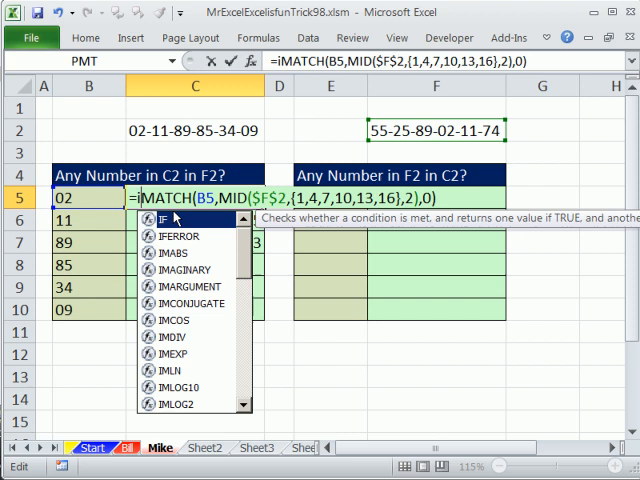
{"action": "type", "text": "ISNUMBER("}
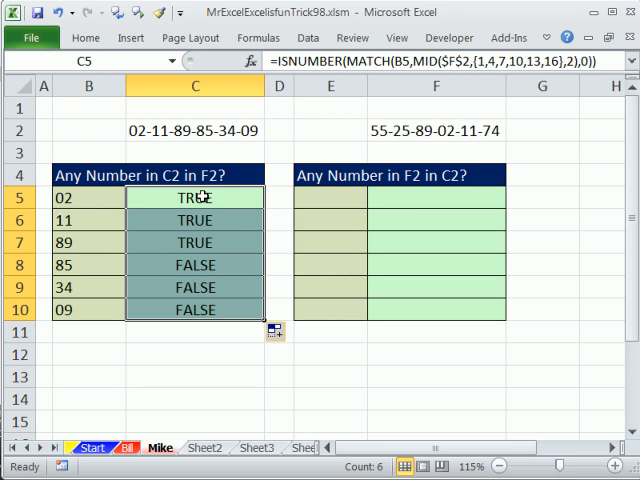
{"action": "mouse_move", "coordinate": [207, 137]}
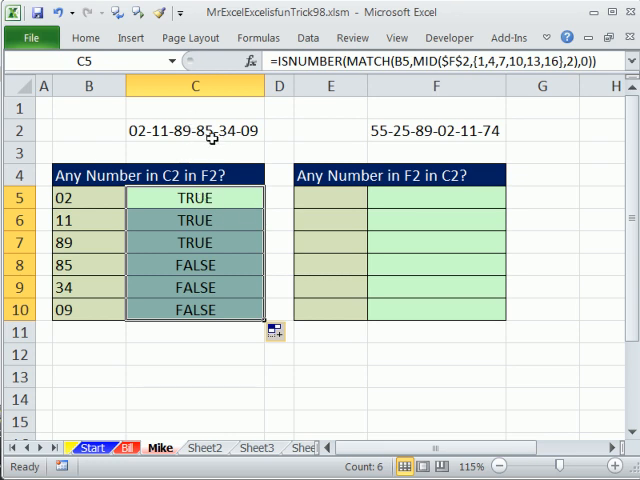
{"action": "double_click", "coordinate": [195, 197]}
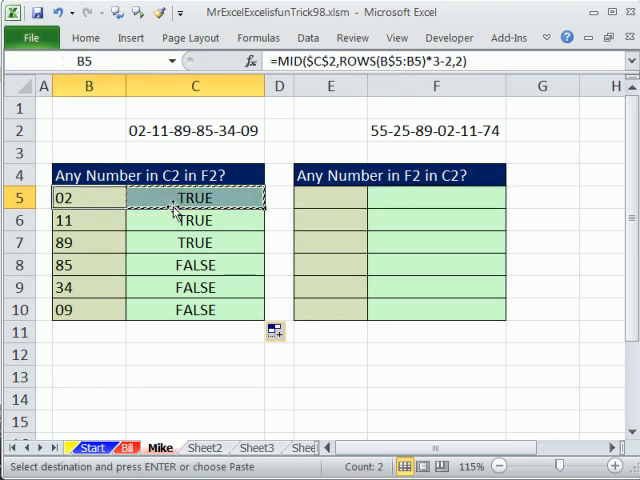
Copy the formulas to E5:F5, point E5 at $F$2 and F5 at $C$2, and fill down to row 10.
{"action": "left_click", "coordinate": [330, 197]}
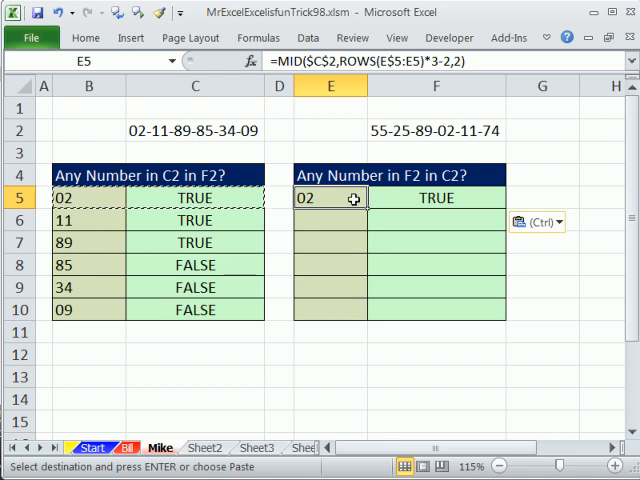
{"action": "double_click", "coordinate": [330, 198]}
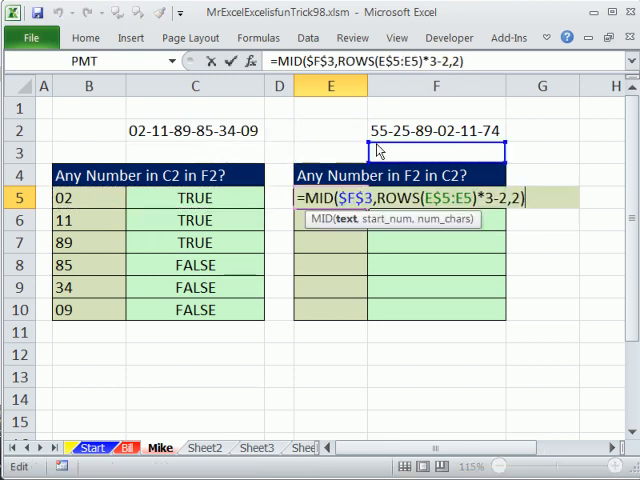
{"action": "key", "text": "Return"}
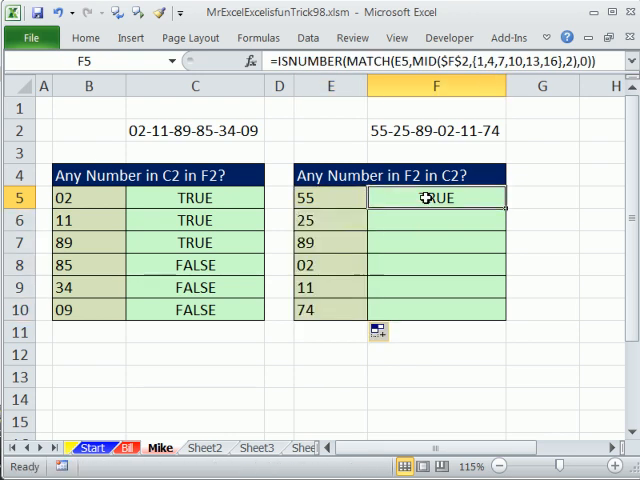
{"action": "double_click", "coordinate": [435, 197]}
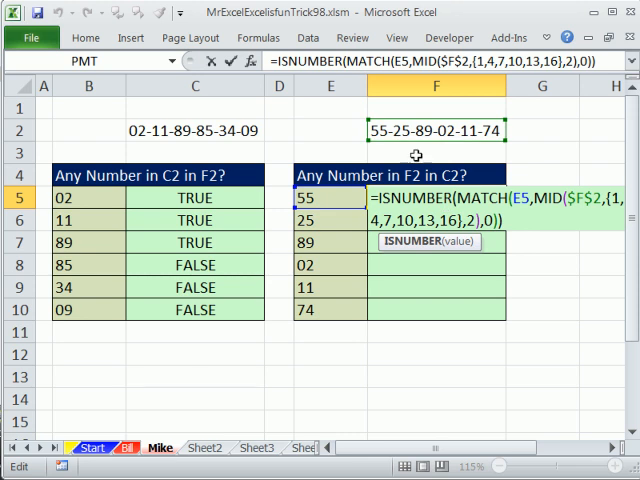
{"action": "mouse_move", "coordinate": [398, 147]}
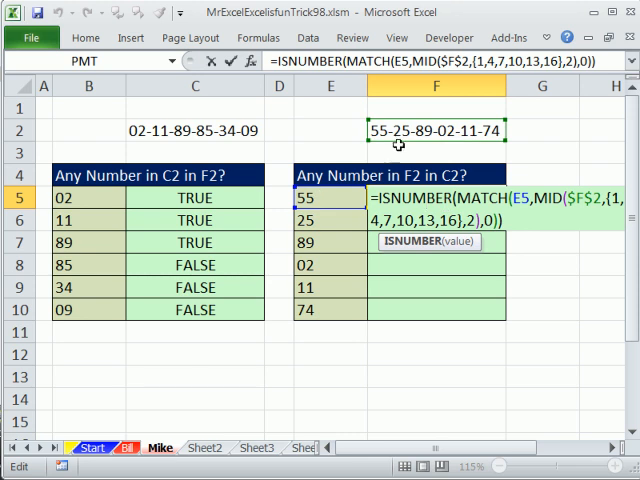
{"action": "left_click", "coordinate": [195, 130]}
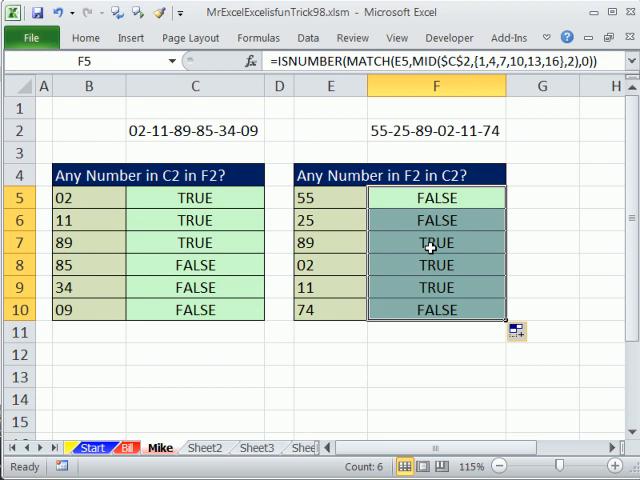
{"action": "double_click", "coordinate": [434, 242]}
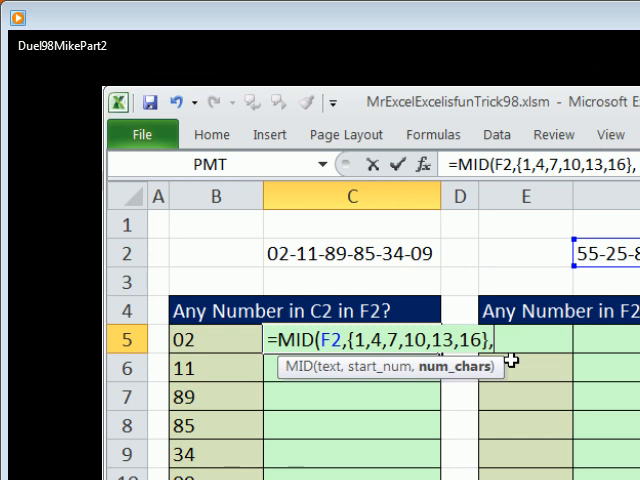
{"action": "mouse_move", "coordinate": [232, 347]}
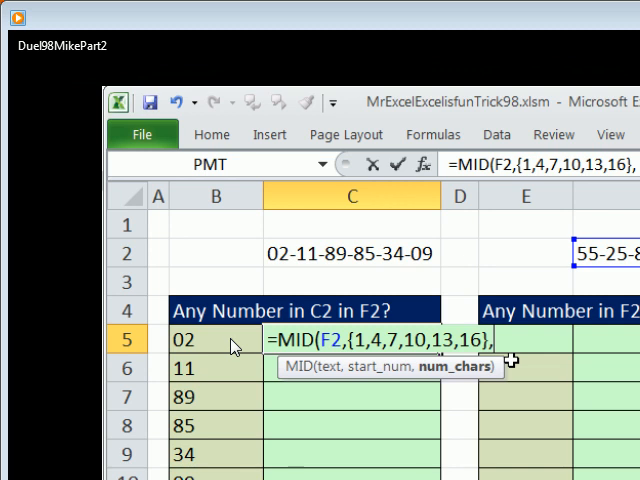
{"action": "mouse_move", "coordinate": [205, 378]}
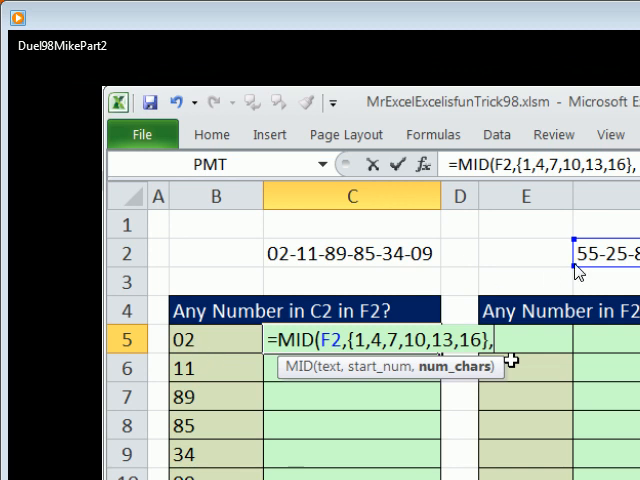
{"action": "mouse_move", "coordinate": [519, 265]}
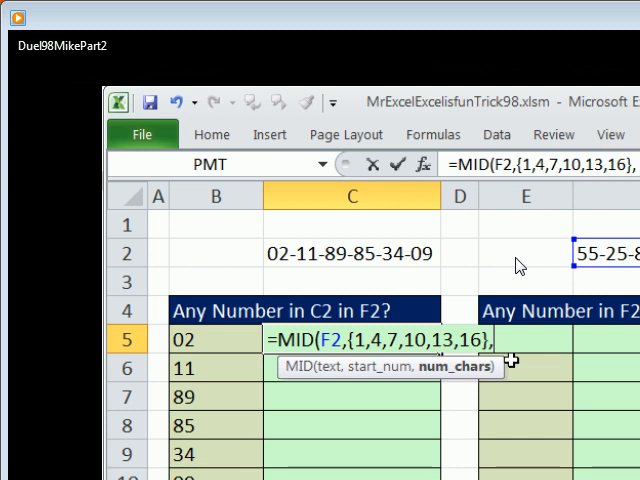